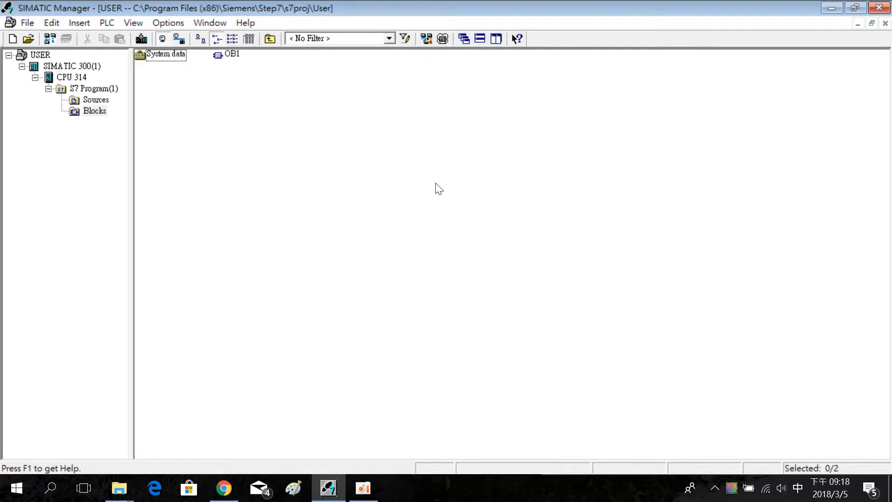
Insert a new variable table named VAT_1 into the program's Blocks folder.
right_click(438, 188)
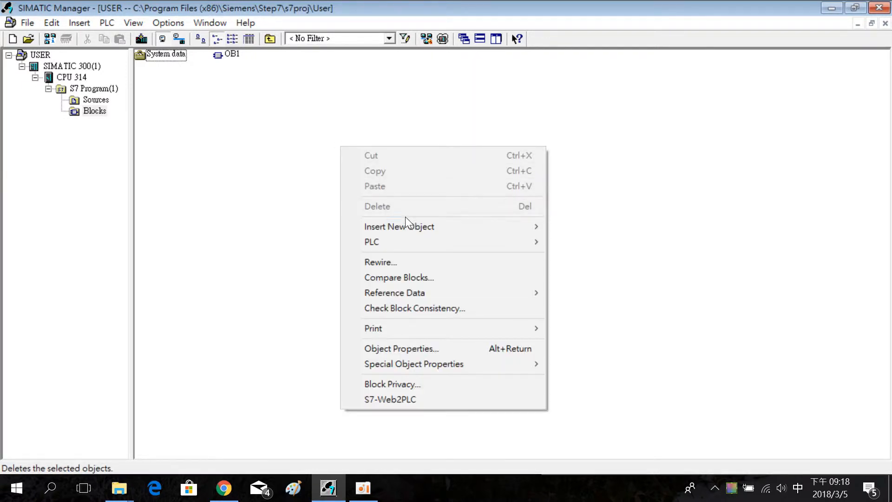
mouse_move(399, 226)
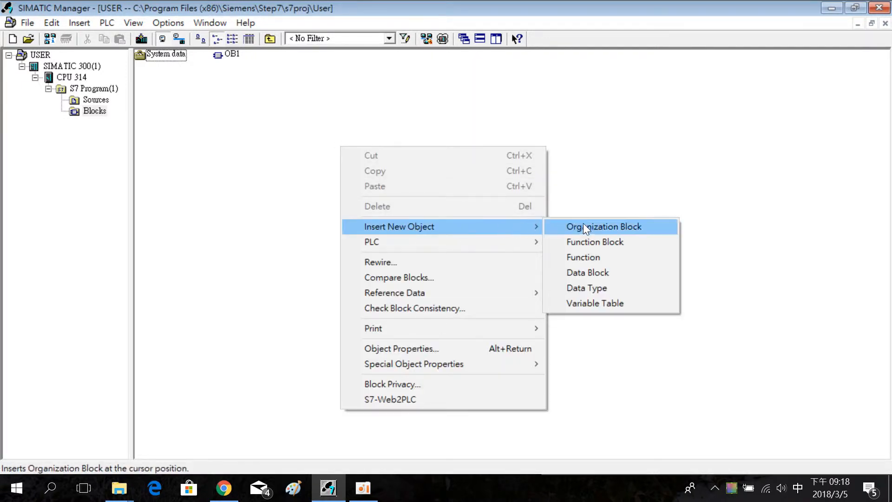
mouse_move(595, 302)
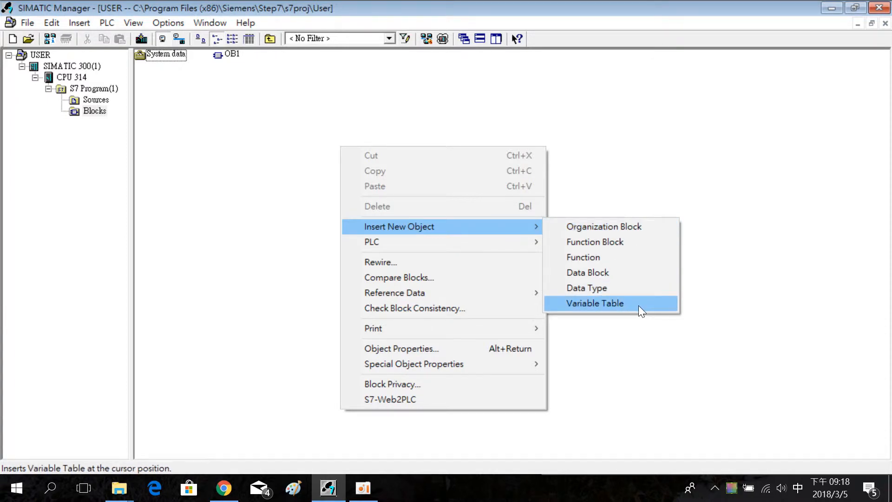
left_click(595, 302)
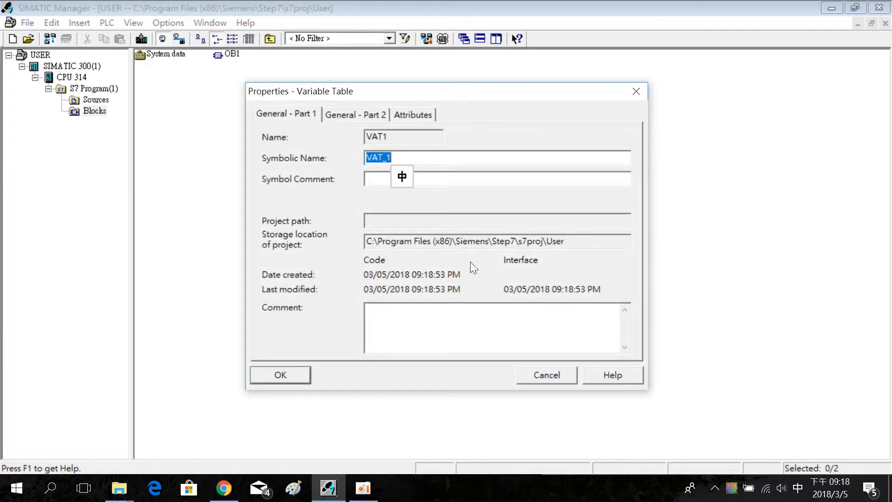
mouse_move(279, 374)
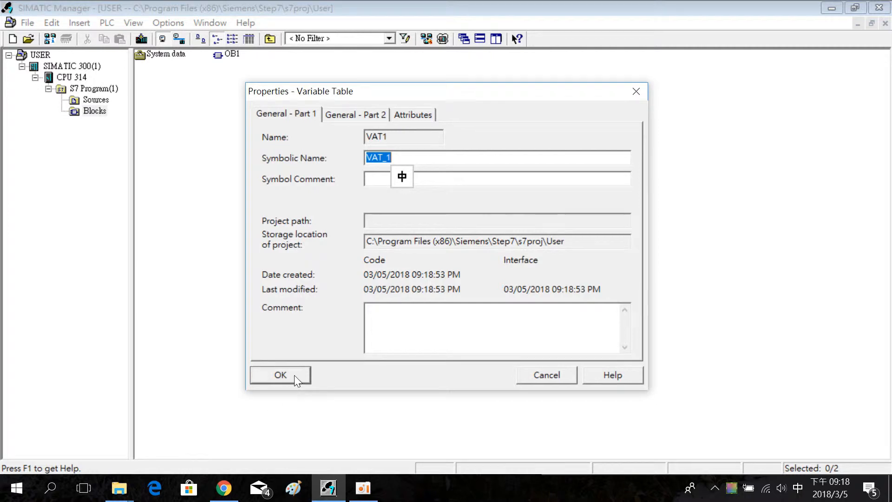
left_click(279, 375)
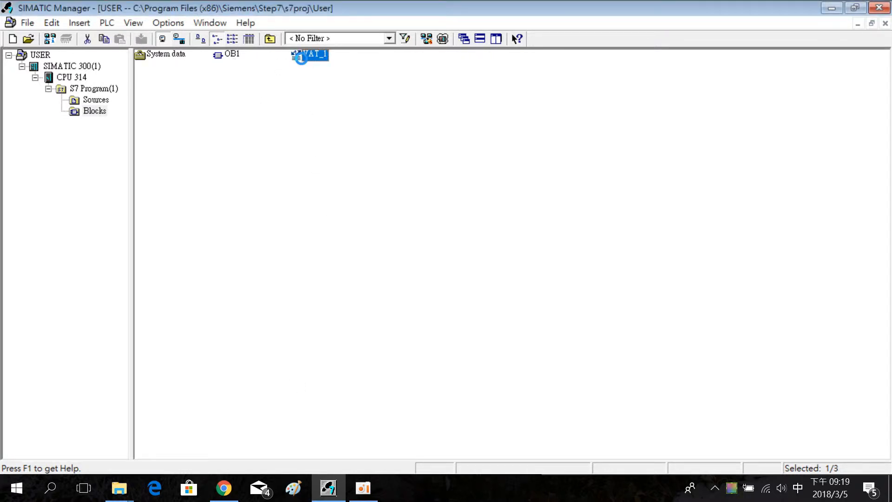
Open VAT_1 and OB1, and enter addresses M0.0 and M0.1 in VAT_1.
double_click(309, 54)
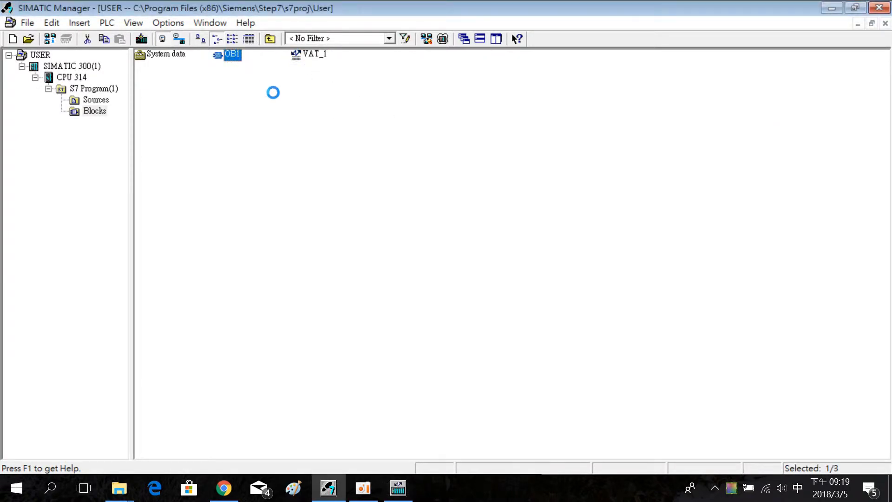
double_click(230, 53)
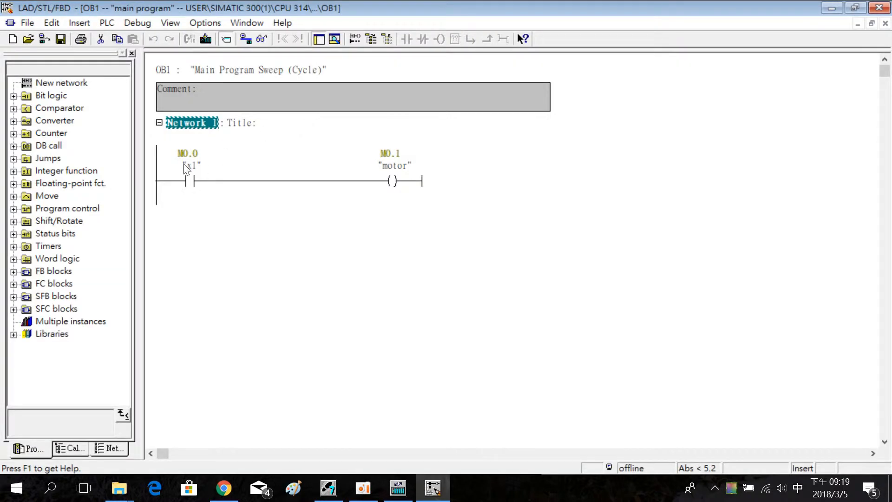
mouse_move(268, 309)
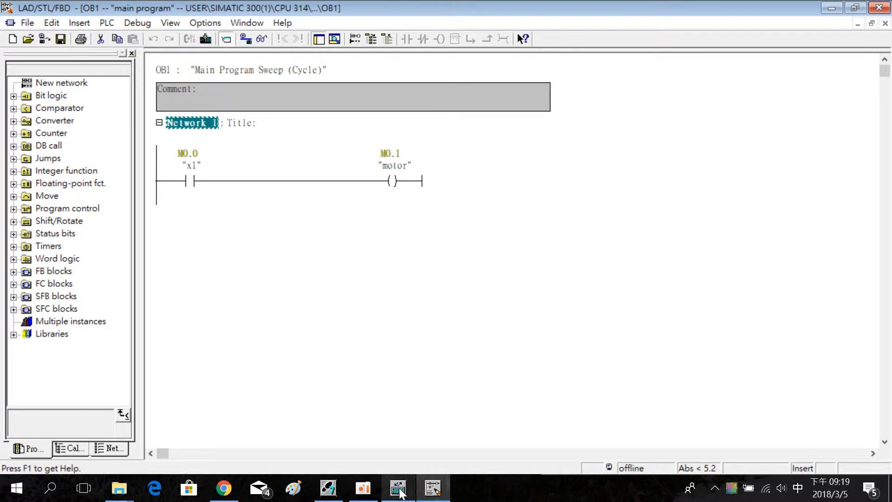
left_click(397, 488)
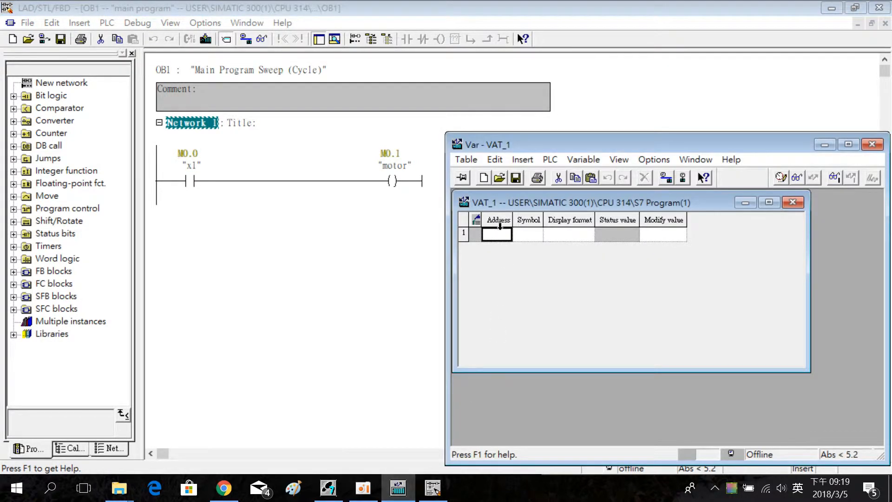
mouse_move(498, 237)
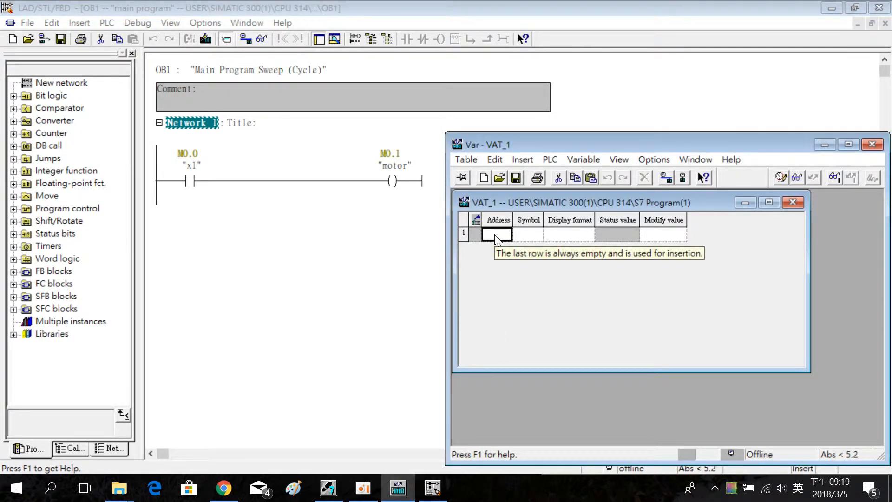
type("m0.0")
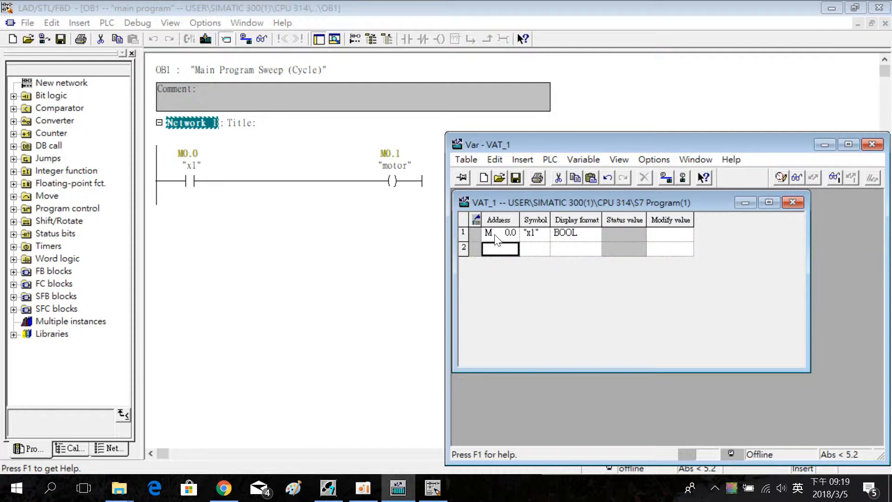
type("m0.1")
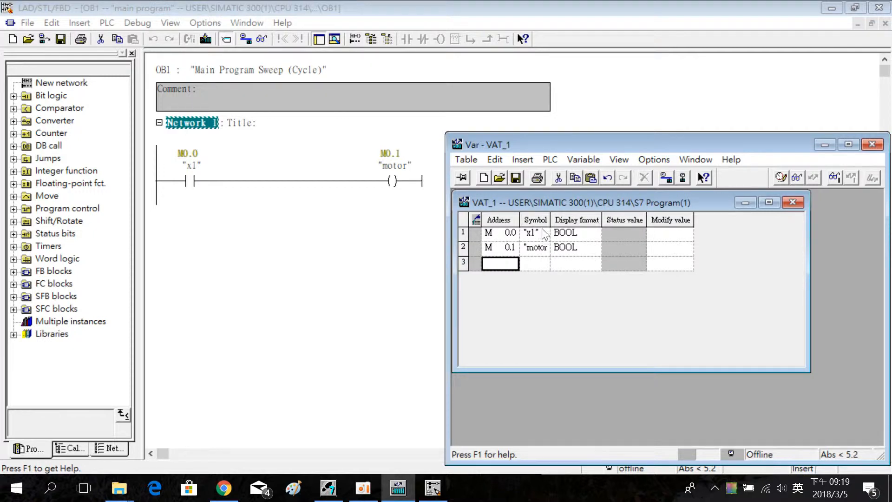
mouse_move(491, 124)
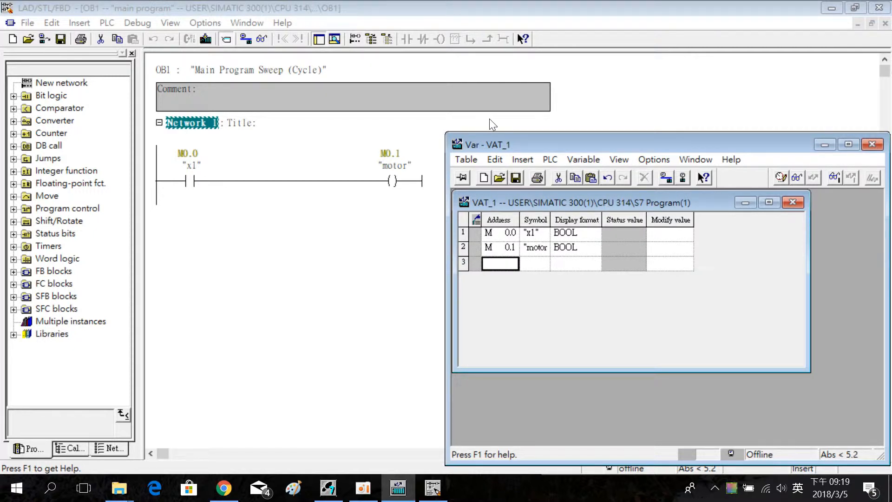
mouse_move(400, 381)
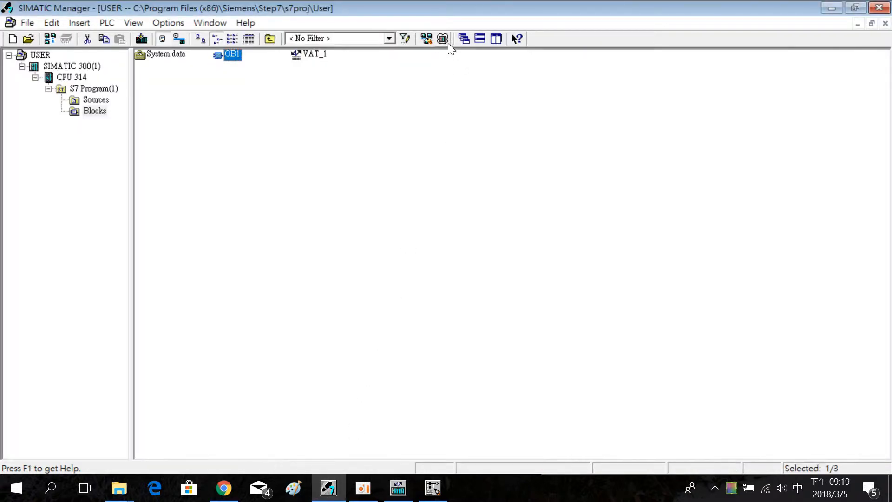
mouse_move(443, 38)
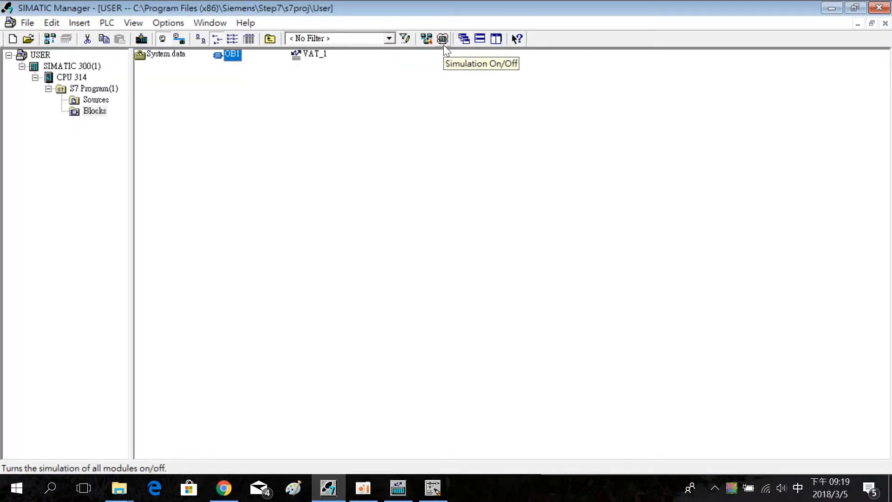
Turn on module simulation and set the PG/PC interface to PLCSIM.MPI.1.
left_click(442, 38)
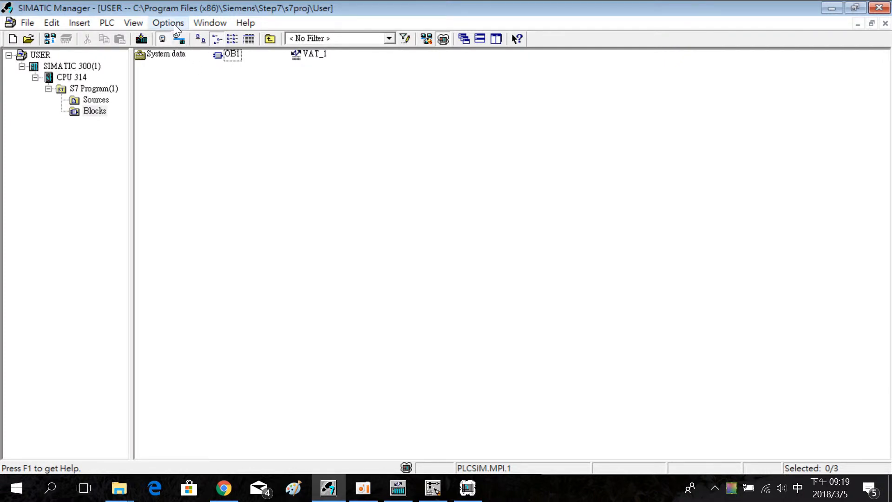
left_click(168, 22)
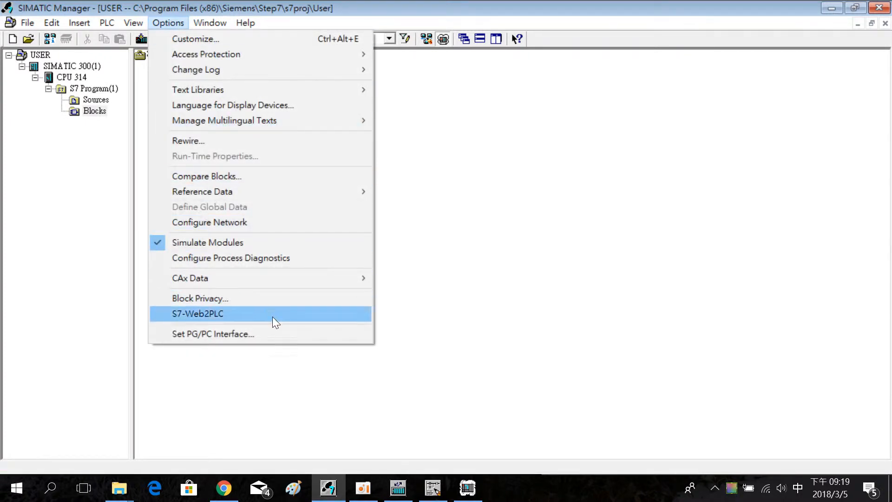
left_click(198, 313)
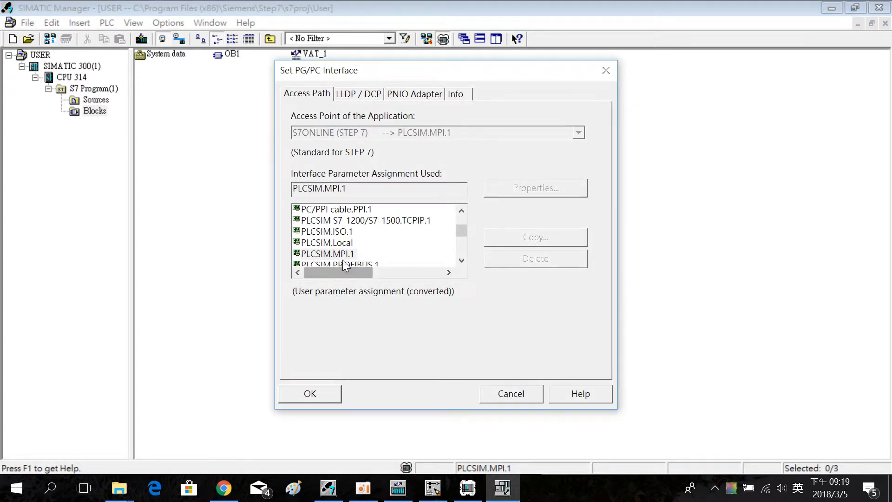
mouse_move(364, 254)
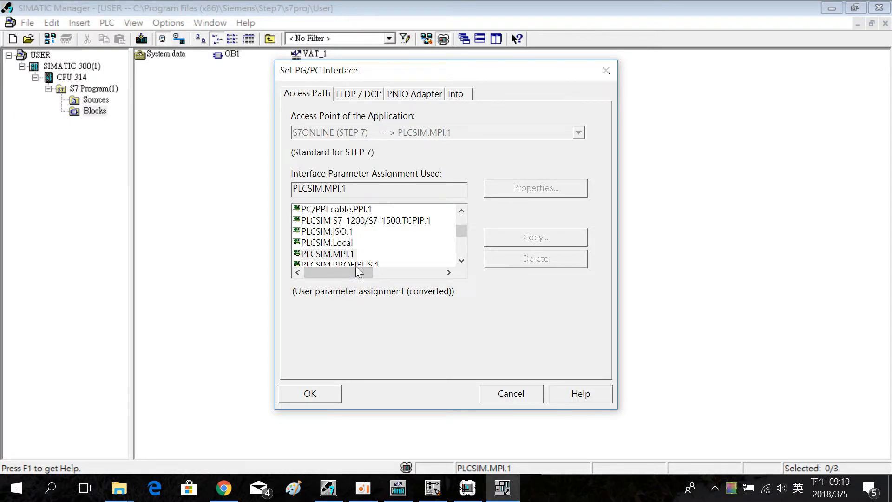
left_click(309, 393)
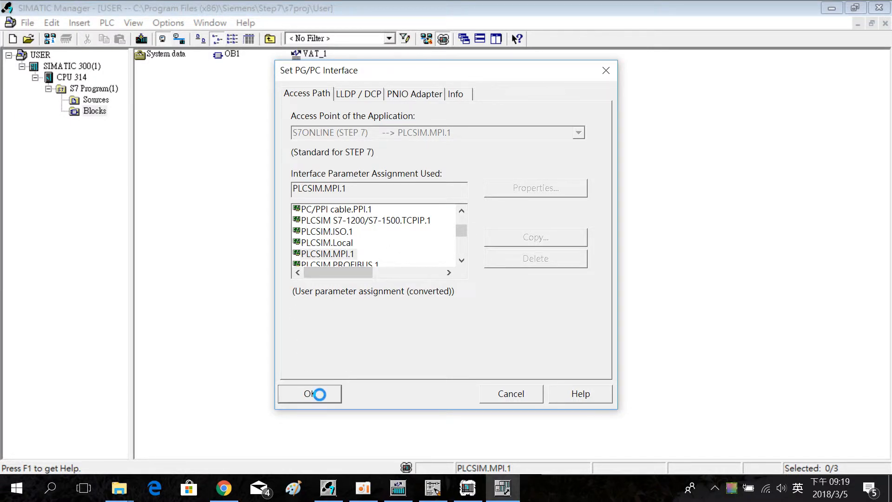
left_click(309, 394)
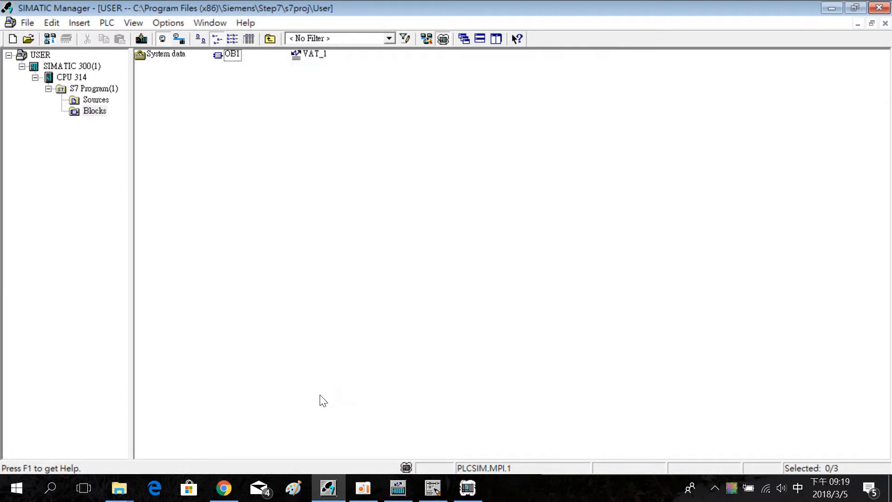
mouse_move(94, 68)
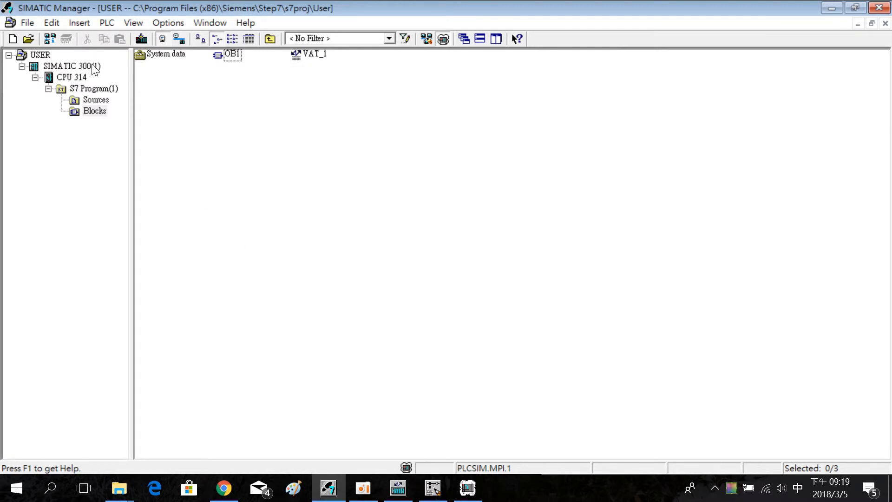
Download the SIMATIC 300(1) station to the simulated PLC.
left_click(68, 66)
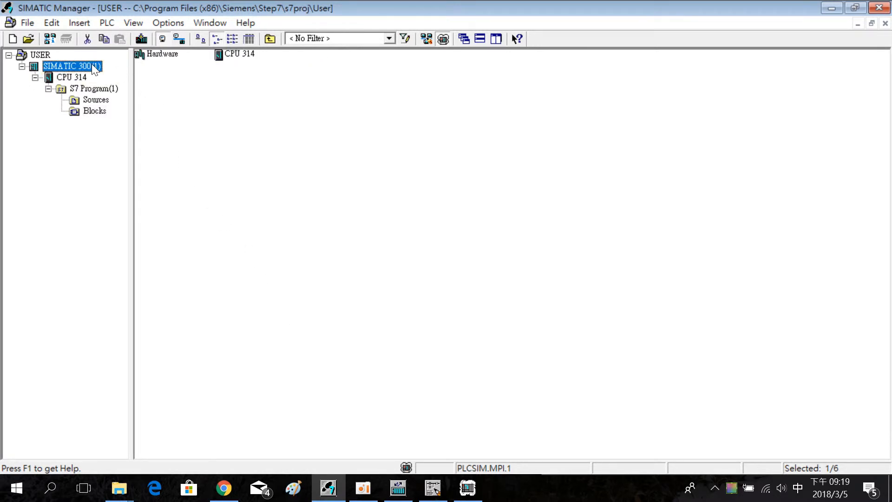
right_click(67, 66)
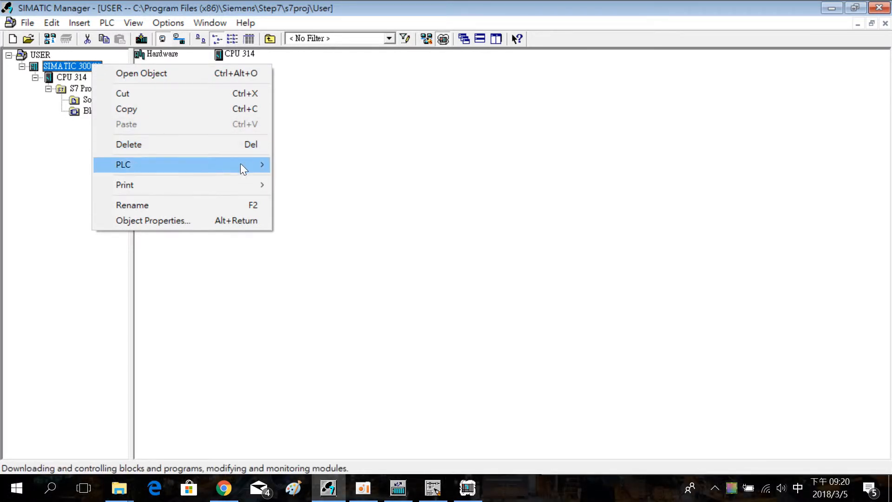
mouse_move(123, 164)
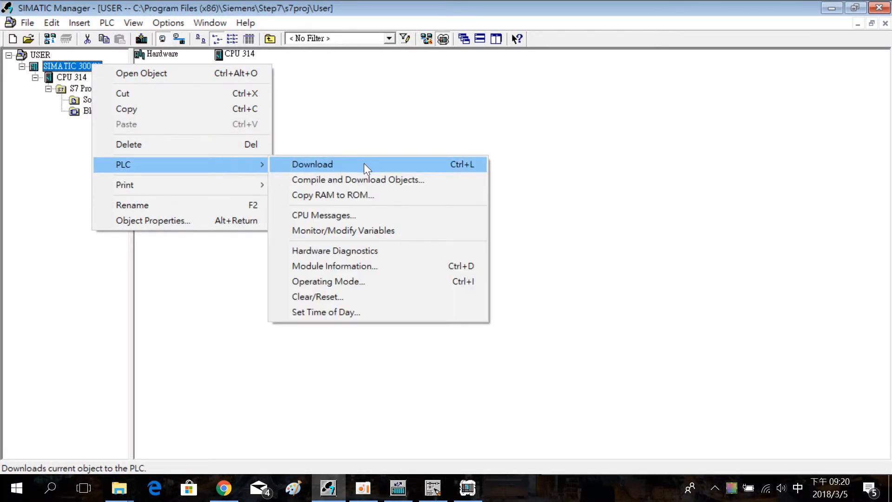
left_click(311, 164)
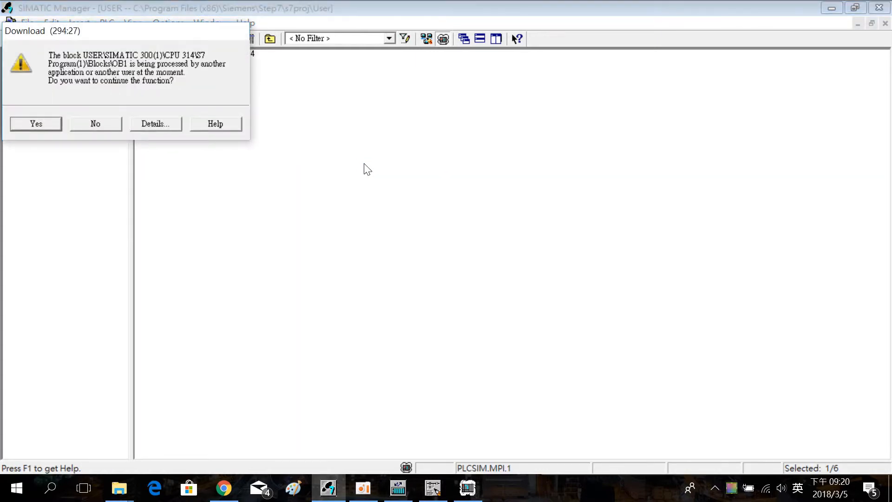
mouse_move(64, 111)
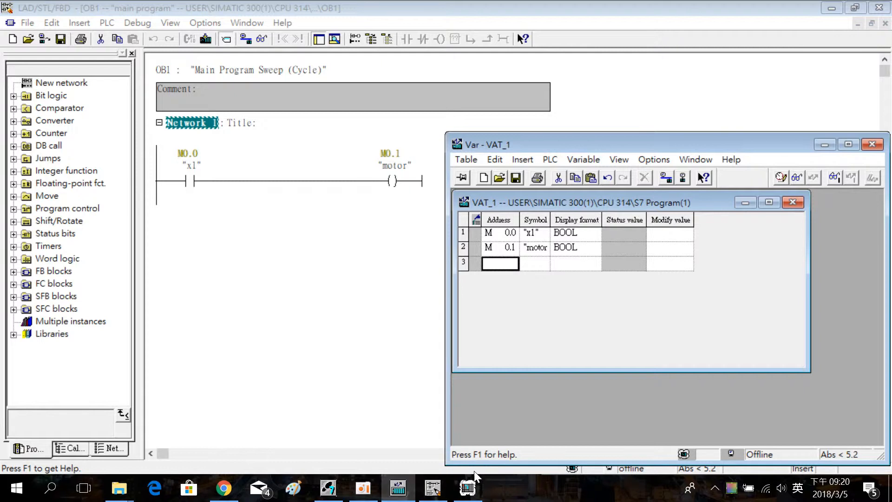
mouse_move(352, 31)
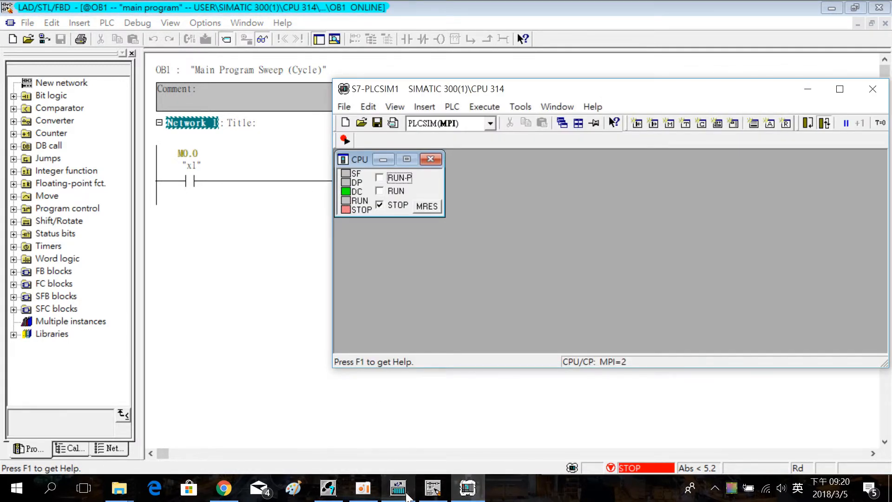
Switch the simulated CPU 314 from STOP to RUN-P mode.
left_click(380, 177)
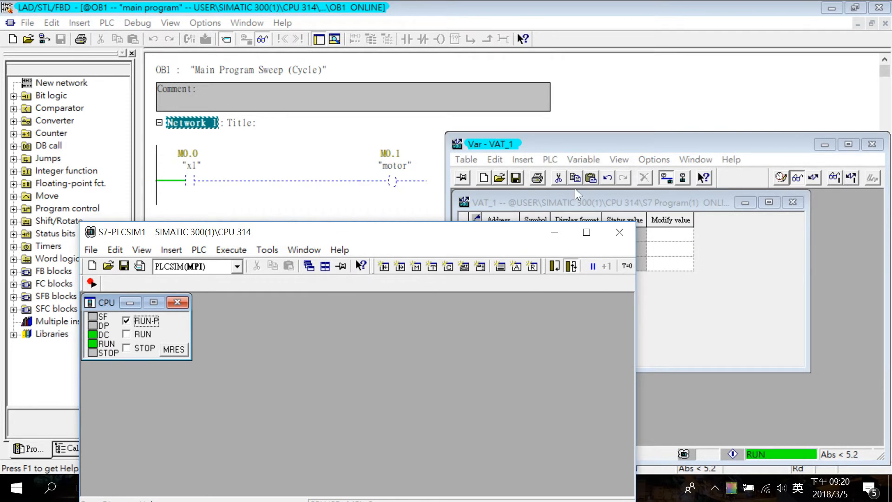
mouse_move(654, 222)
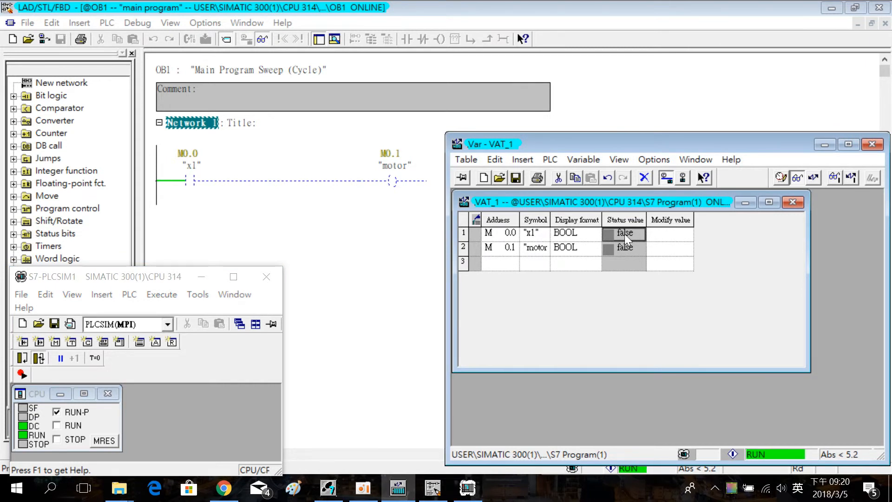
Modify x1 to 1 to energise motor, then modify it back to 0.
right_click(624, 232)
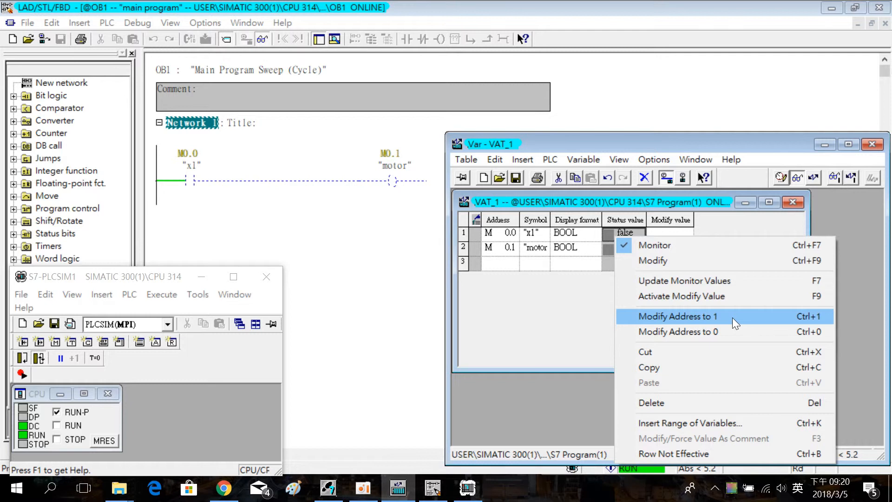
left_click(677, 316)
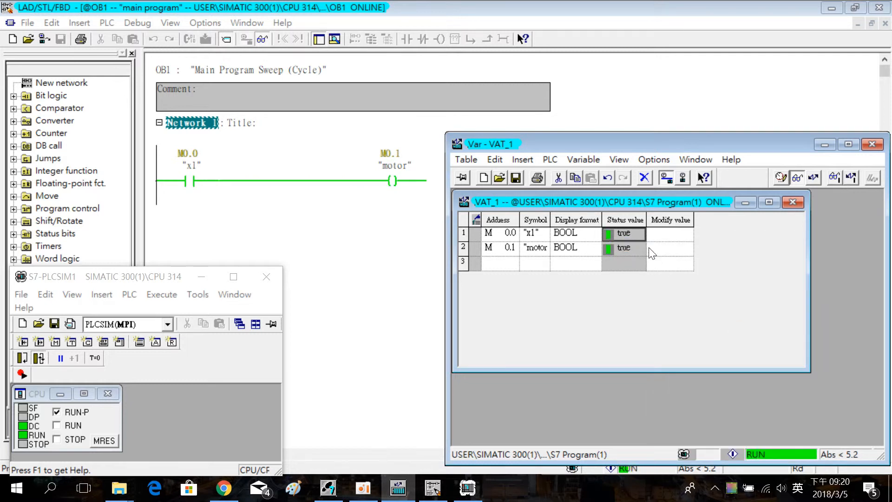
right_click(651, 253)
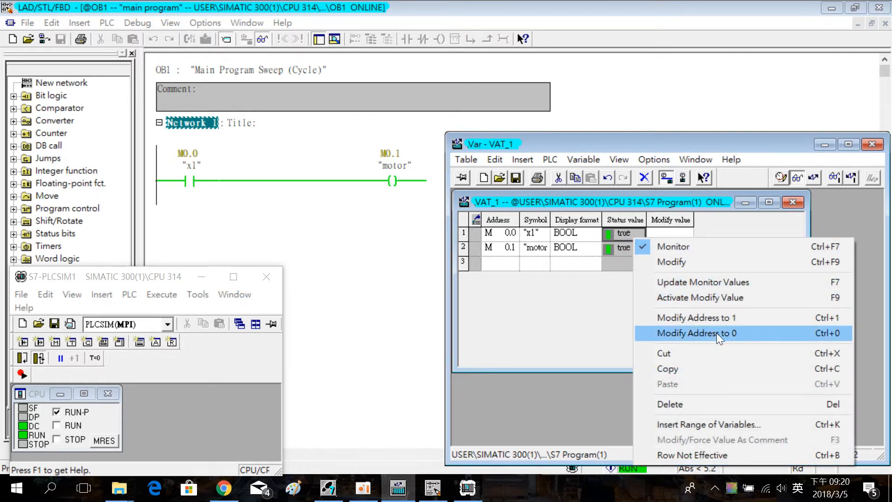
left_click(696, 333)
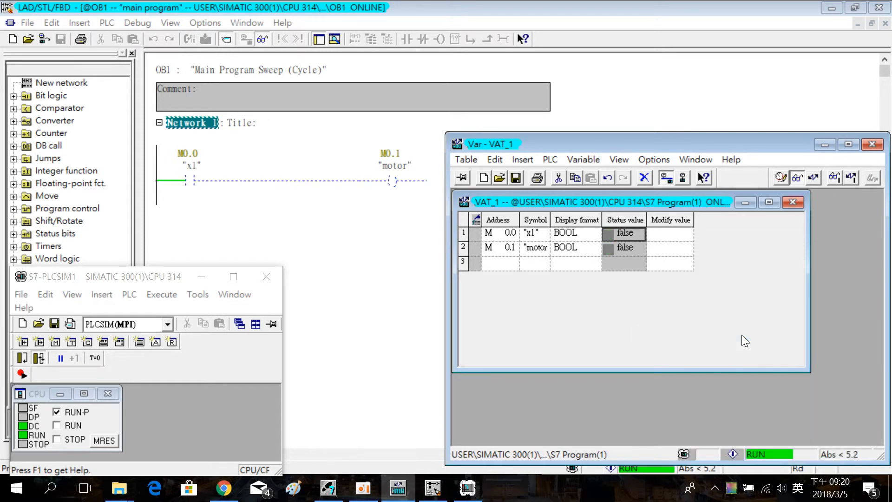
mouse_move(529, 242)
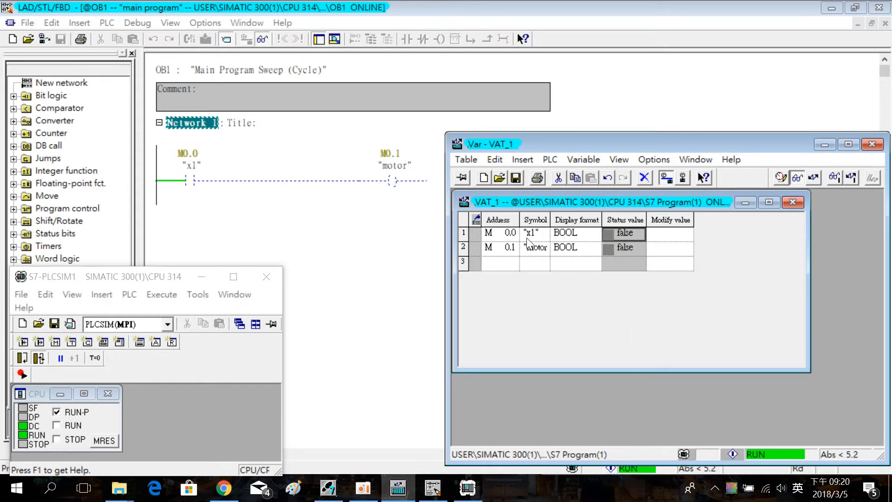